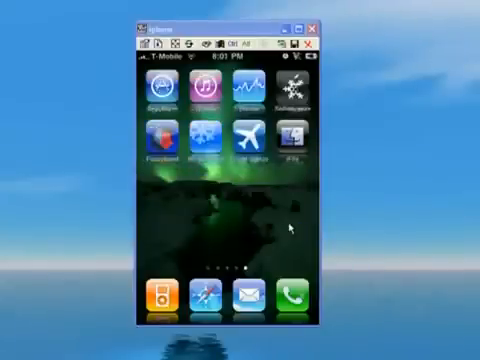
pyautogui.moveTo(164, 140)
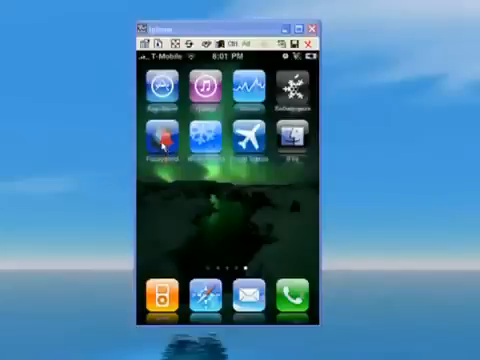
# Launch the fuzzyband app from the iPhone home screen.
pyautogui.click(168, 136)
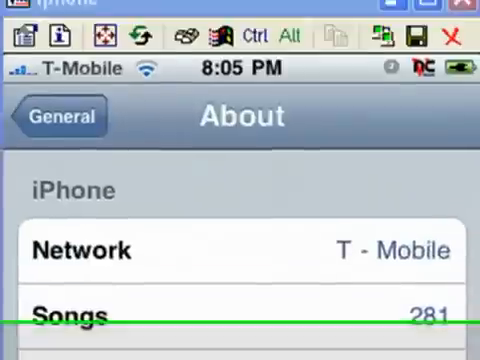
pyautogui.scroll(-3)
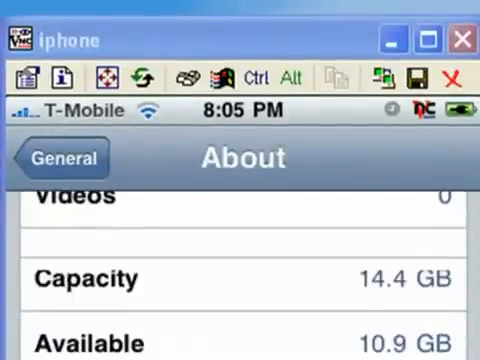
pyautogui.scroll(-3)
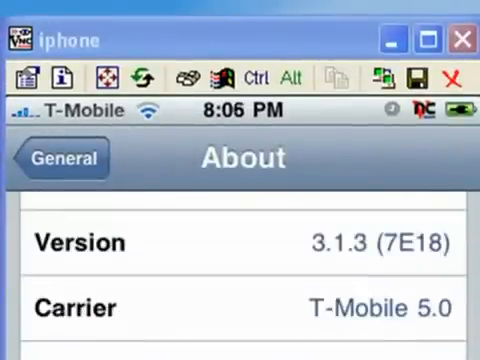
pyautogui.scroll(-3)
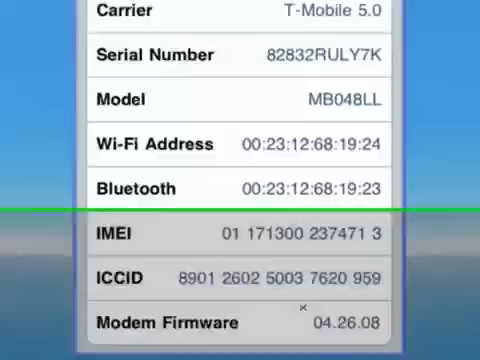